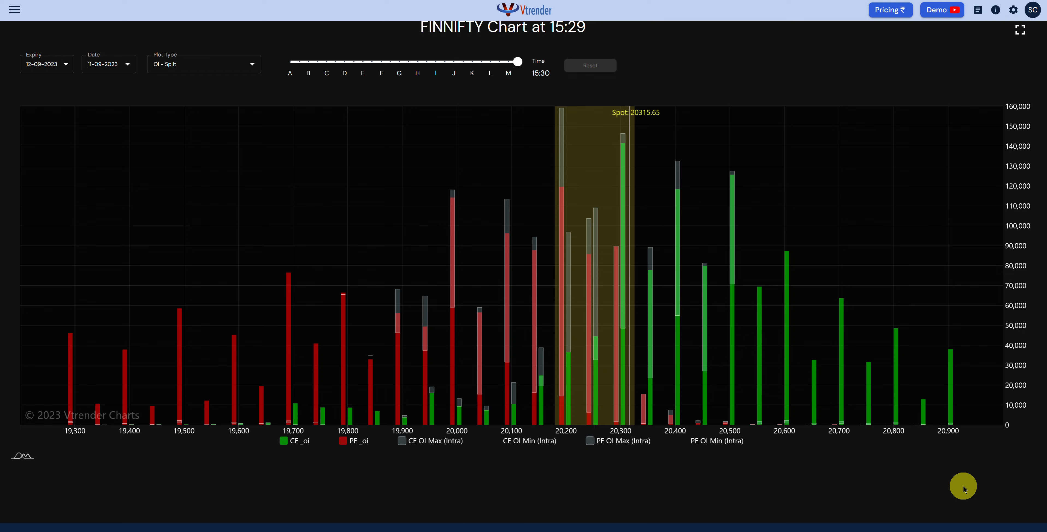
mouse_move(620, 147)
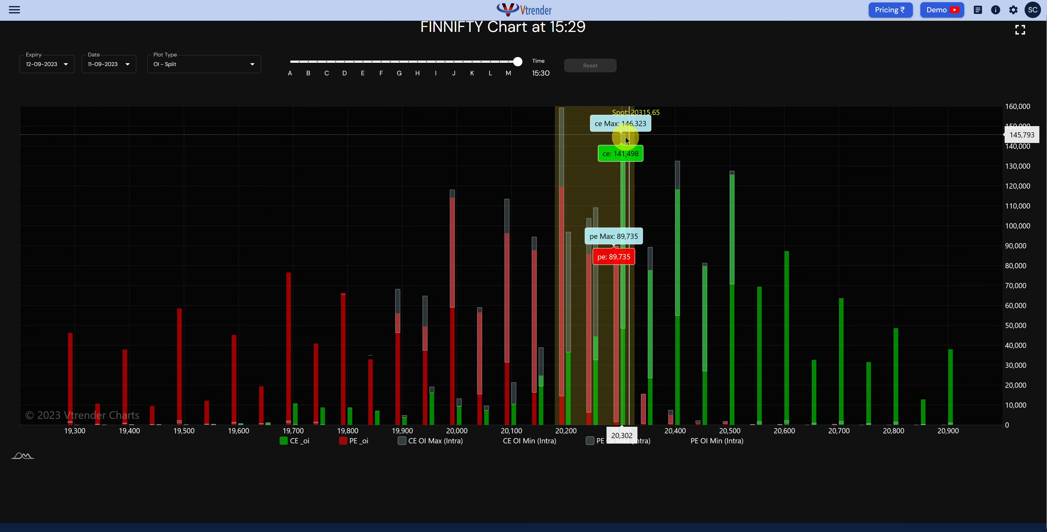
mouse_move(621, 245)
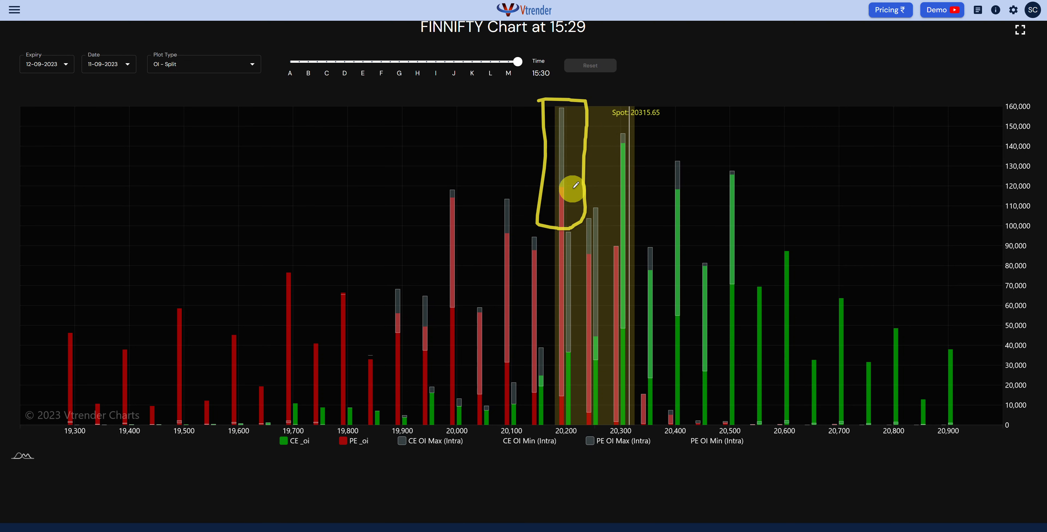
Mark the tall 20,200-strike OI bars, then load the FINNIFTY spot gamma-wall chart from the dashboard menu
drag(571, 194, 624, 153)
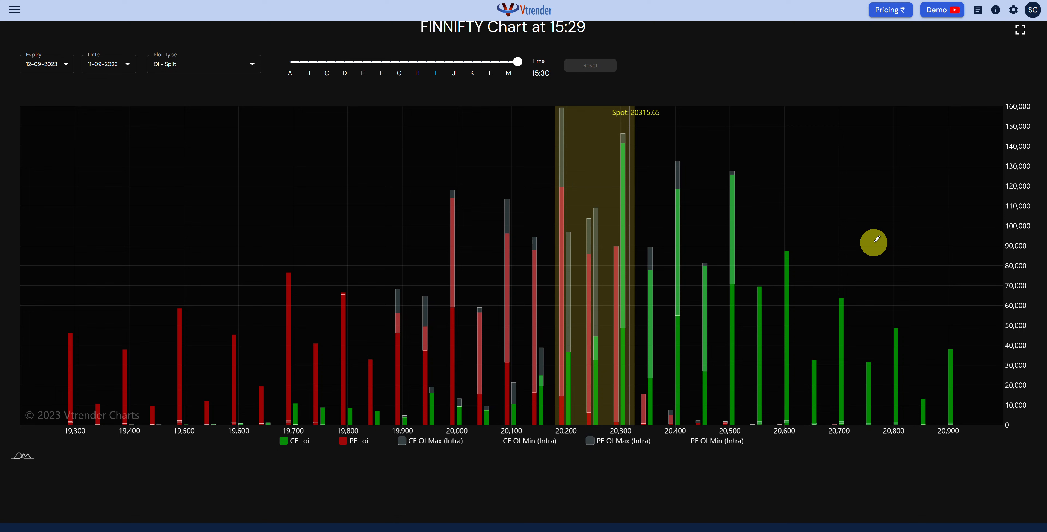
mouse_move(636, 334)
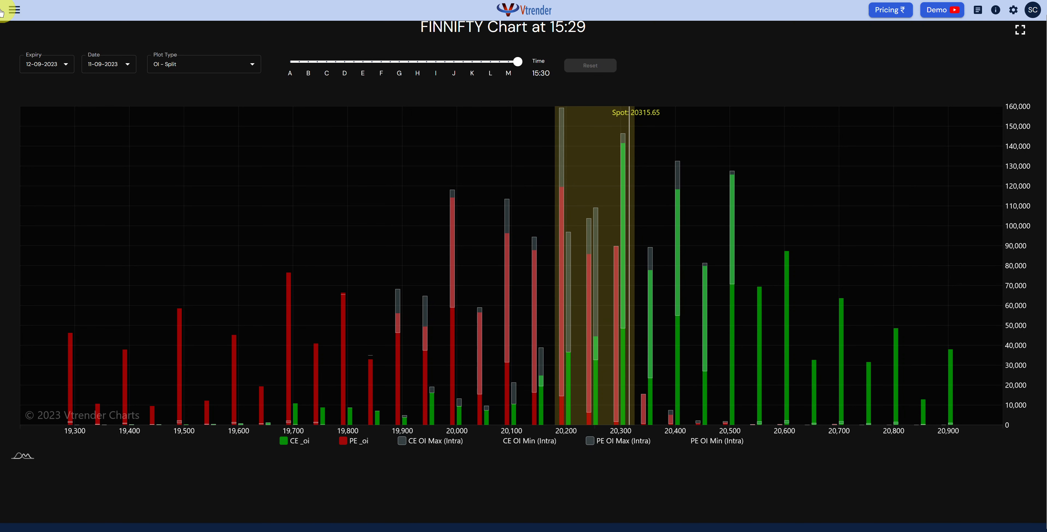
click(12, 10)
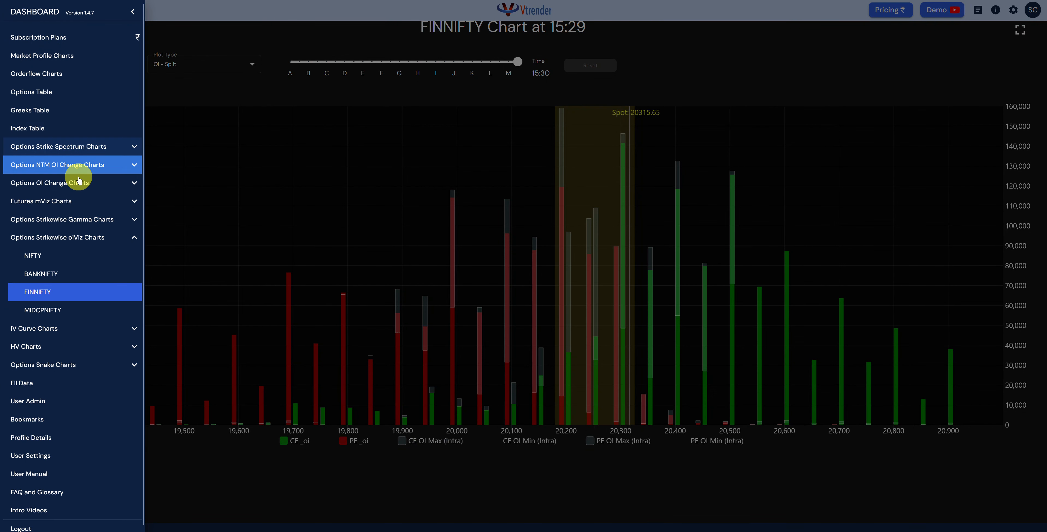
click(58, 146)
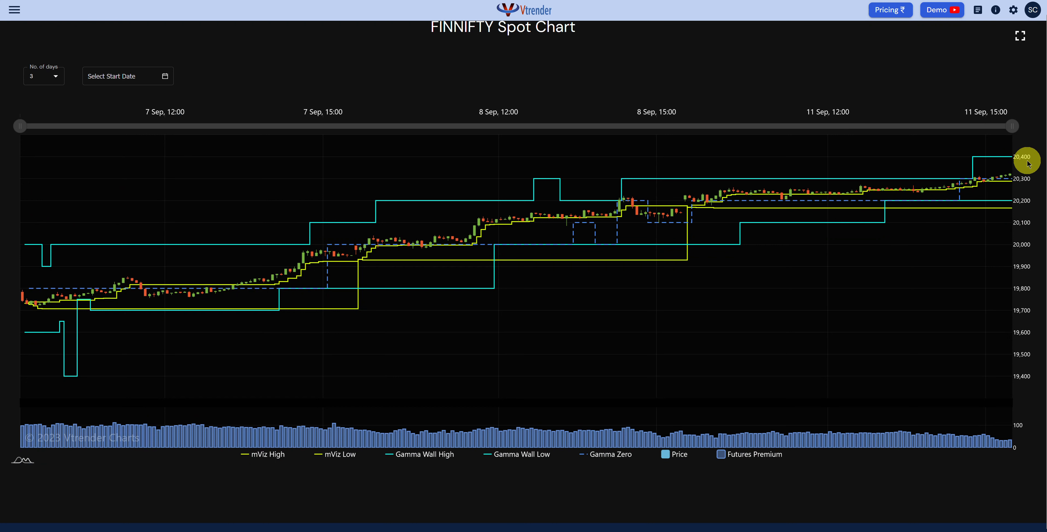
mouse_move(245, 137)
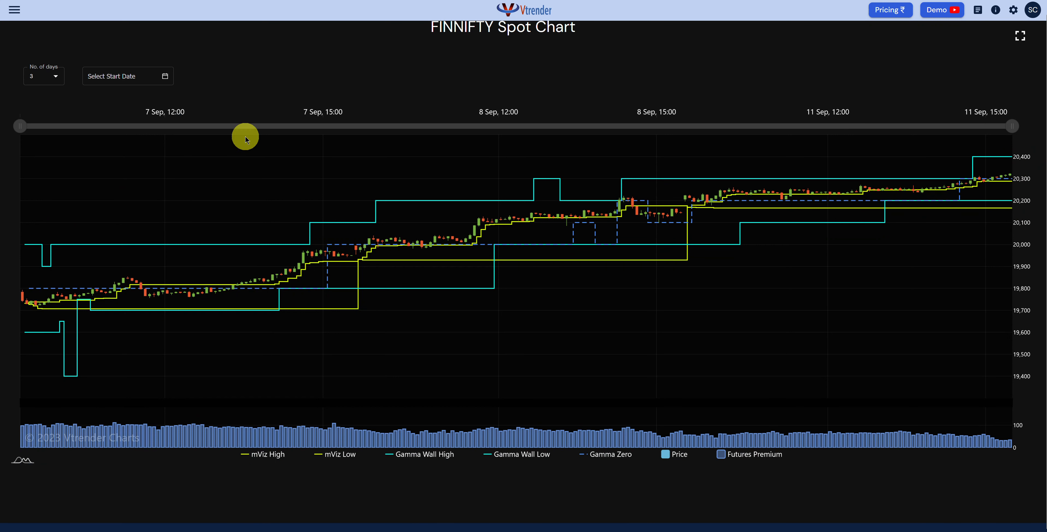
Limit the FINNIFTY spot chart to 1 day of data (11 Sep)
click(42, 76)
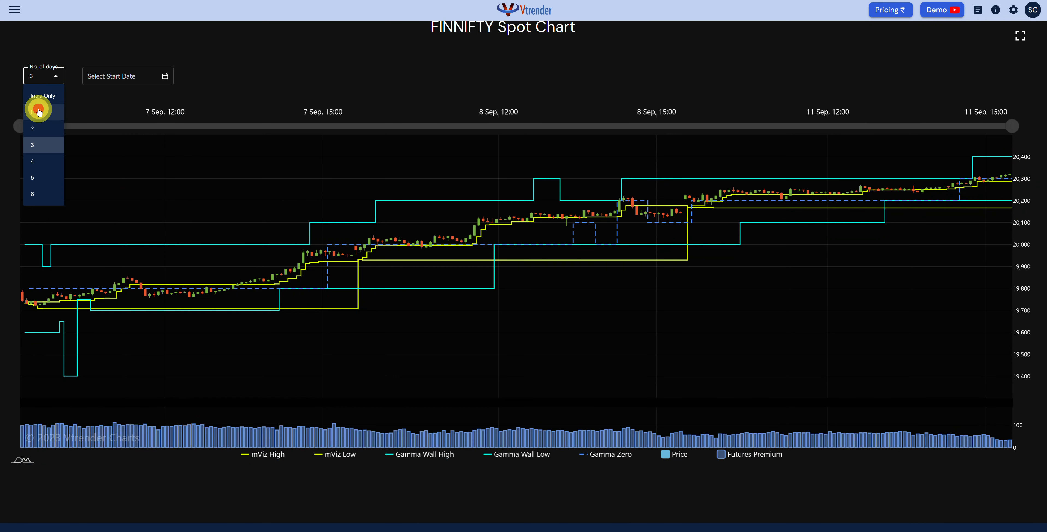
click(41, 111)
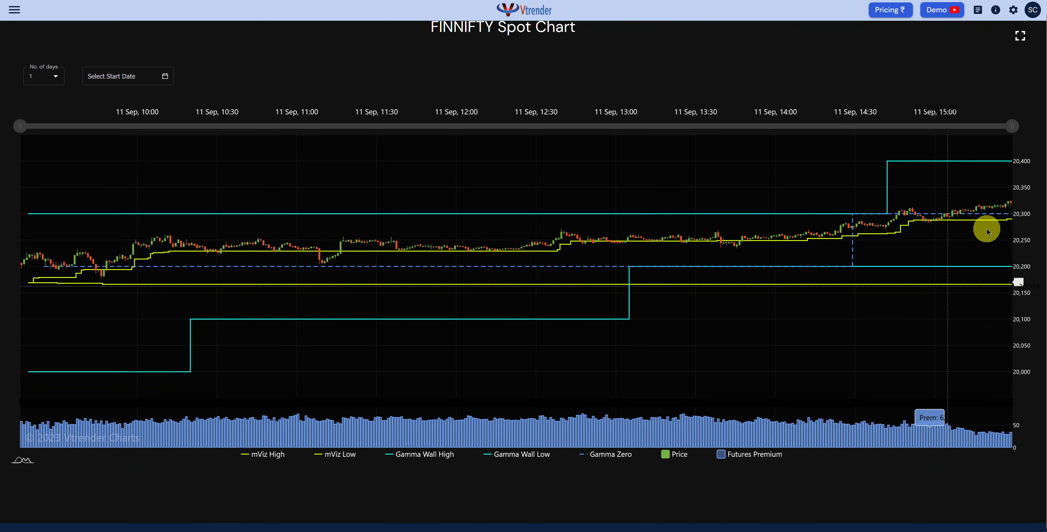
mouse_move(1000, 215)
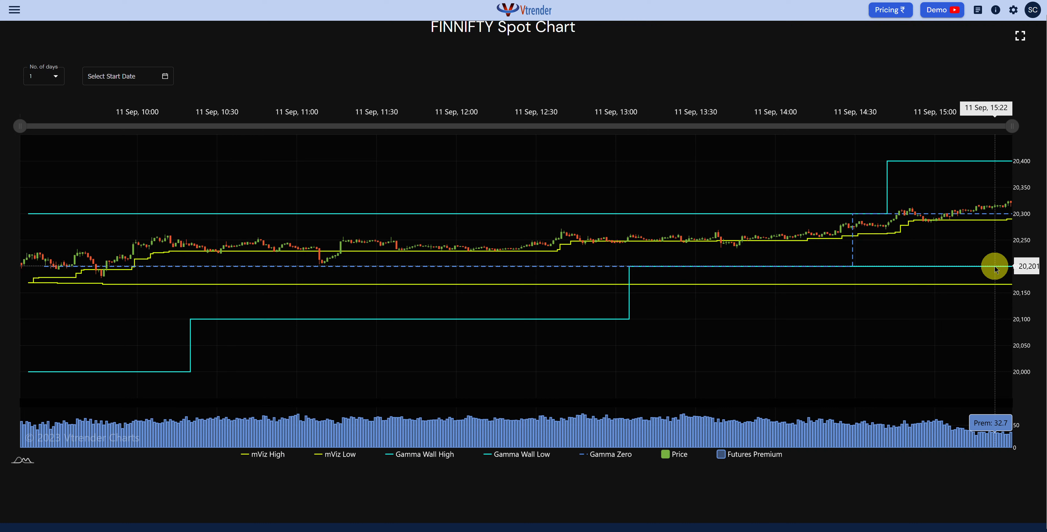
mouse_move(915, 228)
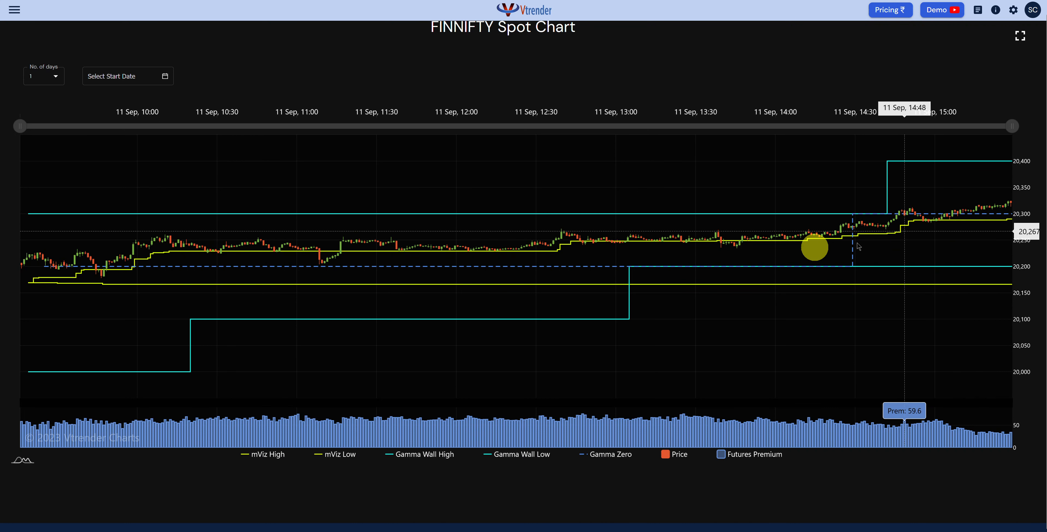
Hide the Gamma Wall High and Low lines, then restore the hidden gamma wall line
click(420, 454)
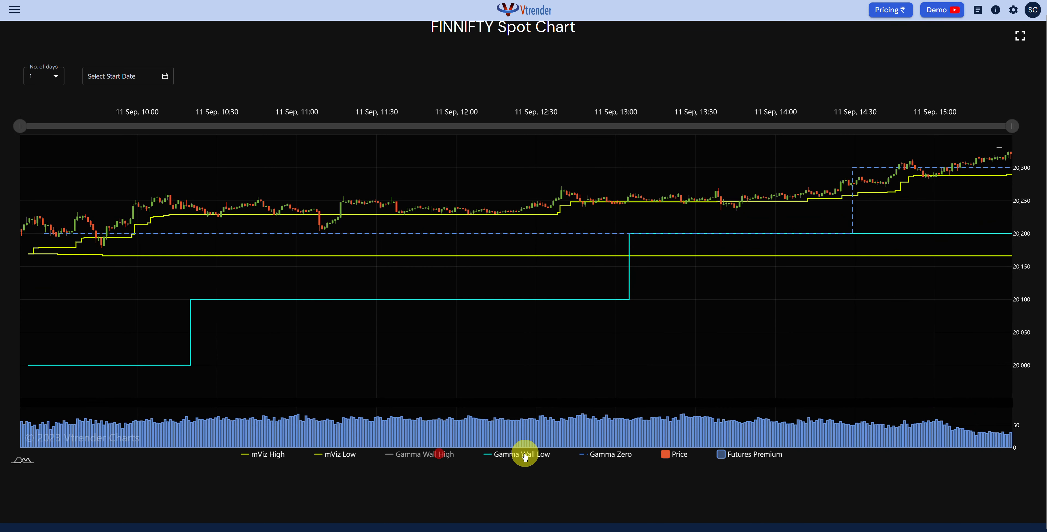
click(523, 454)
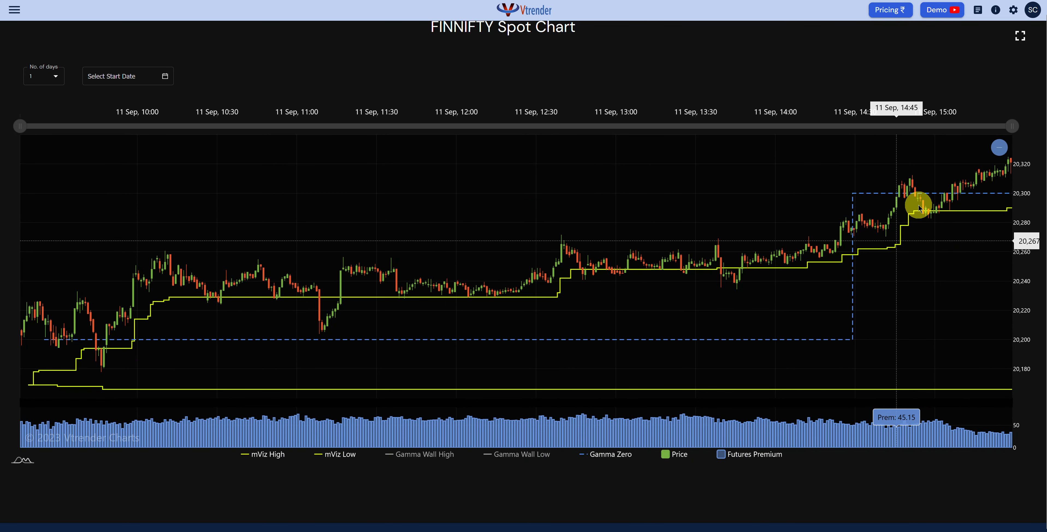
mouse_move(999, 207)
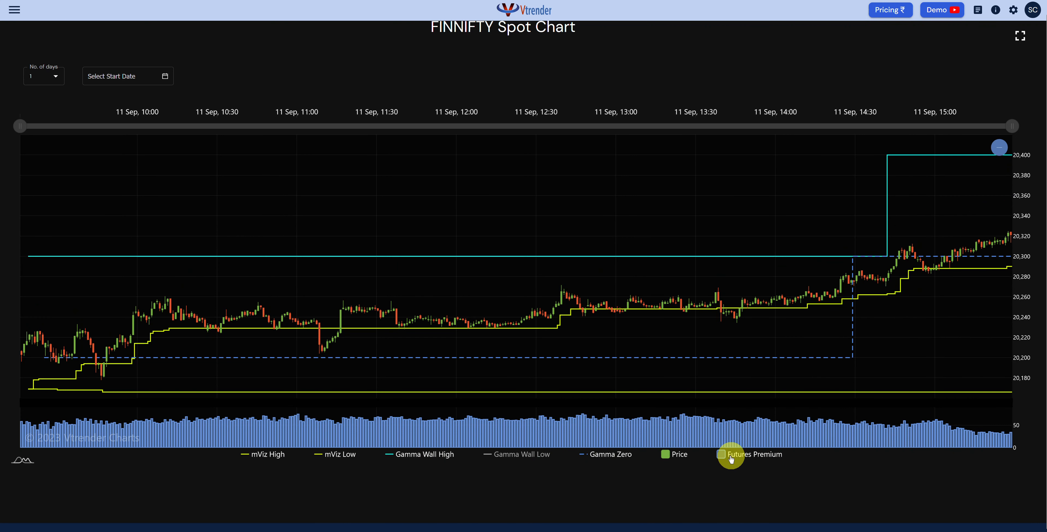
click(730, 455)
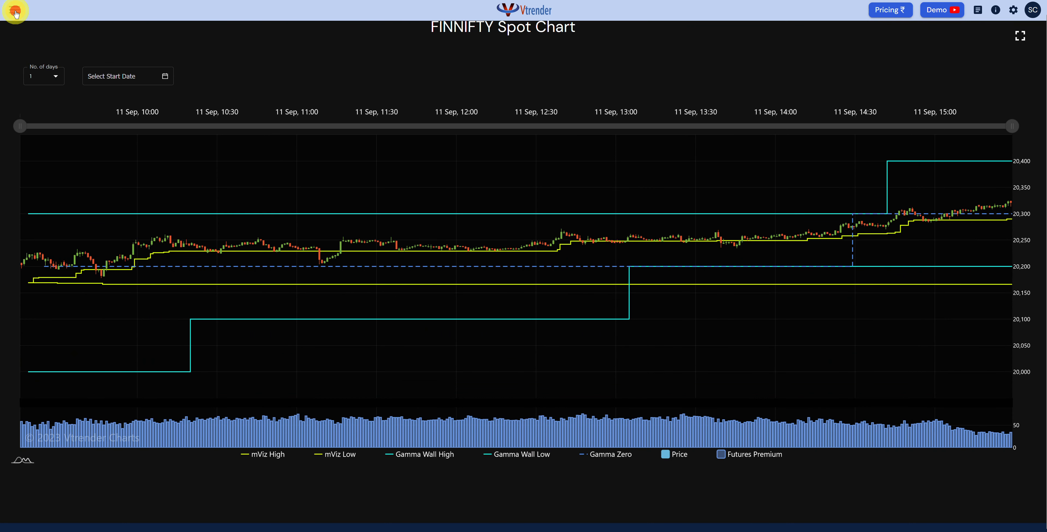
Navigate to the FINNIFTY Options Strikewise Gamma Exposure chart via the gamma plot type list
click(15, 11)
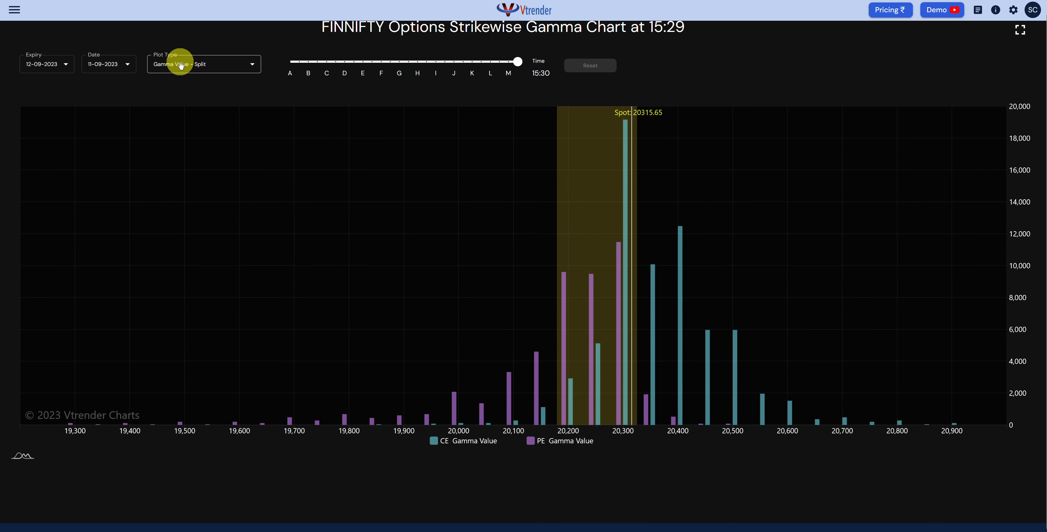
click(204, 64)
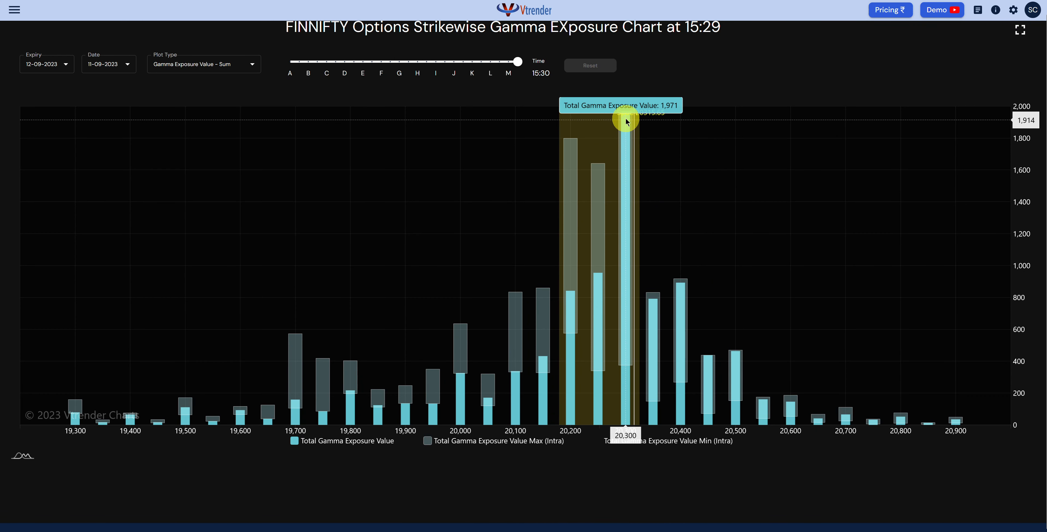
mouse_move(627, 122)
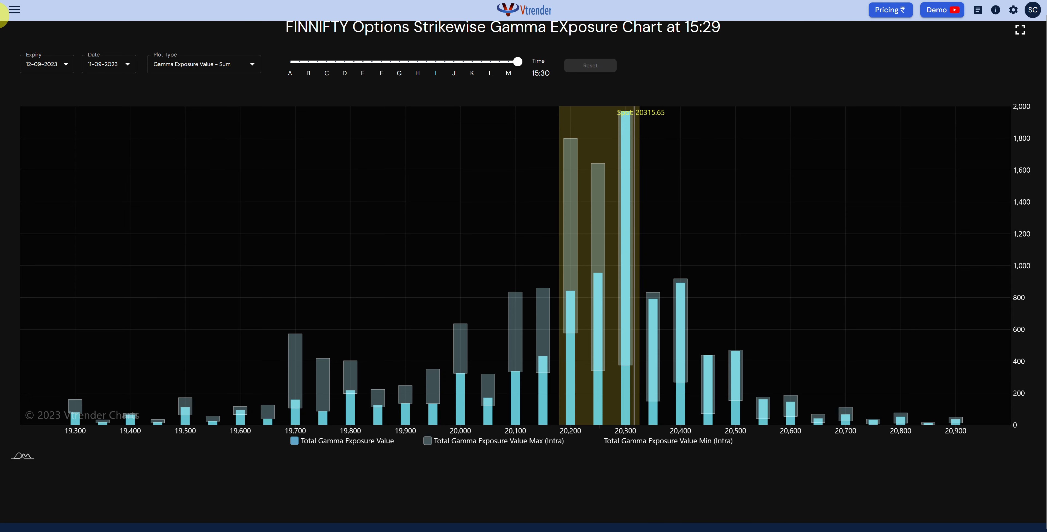
Load the FINNIFTY Spot (TPO) market profile chart by searching 'finn' in the symbol box
click(13, 9)
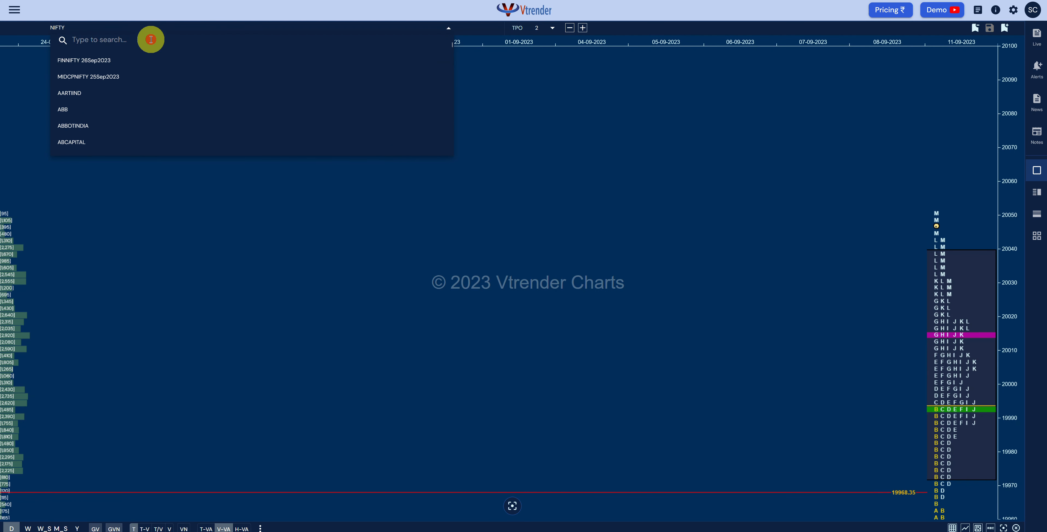
text(finn)
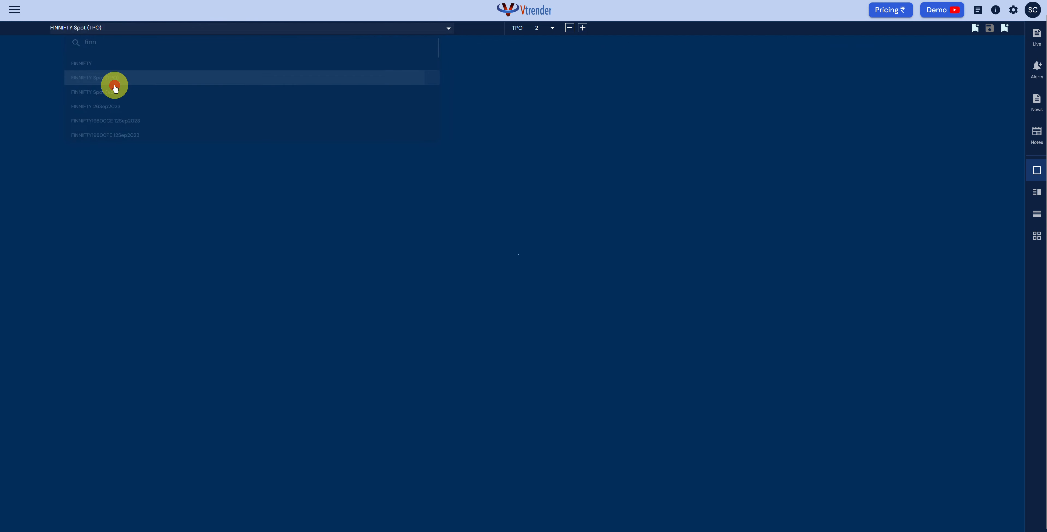
click(114, 77)
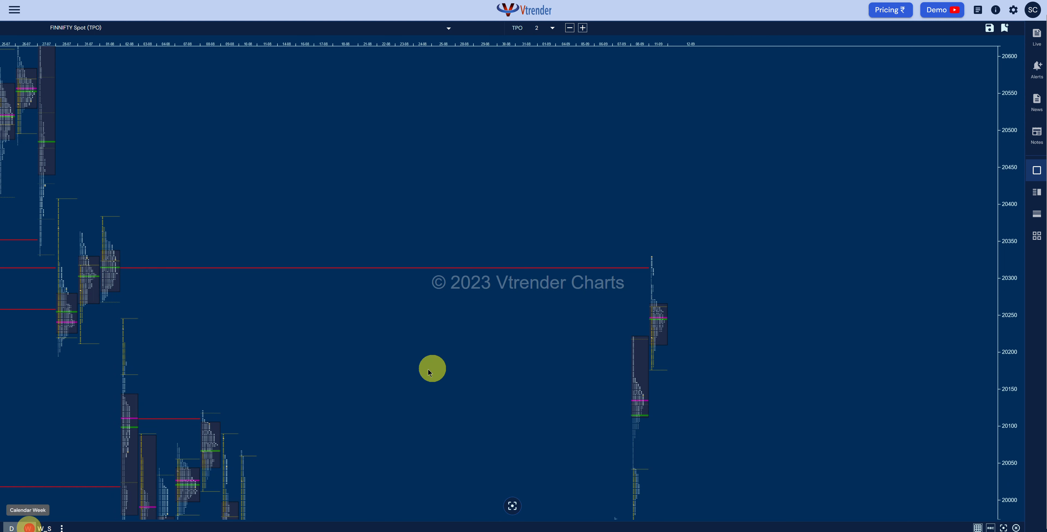
Switch to calendar-week profiles and freehand-mark the 20,300 level with an arrow at the current week's profile
click(581, 27)
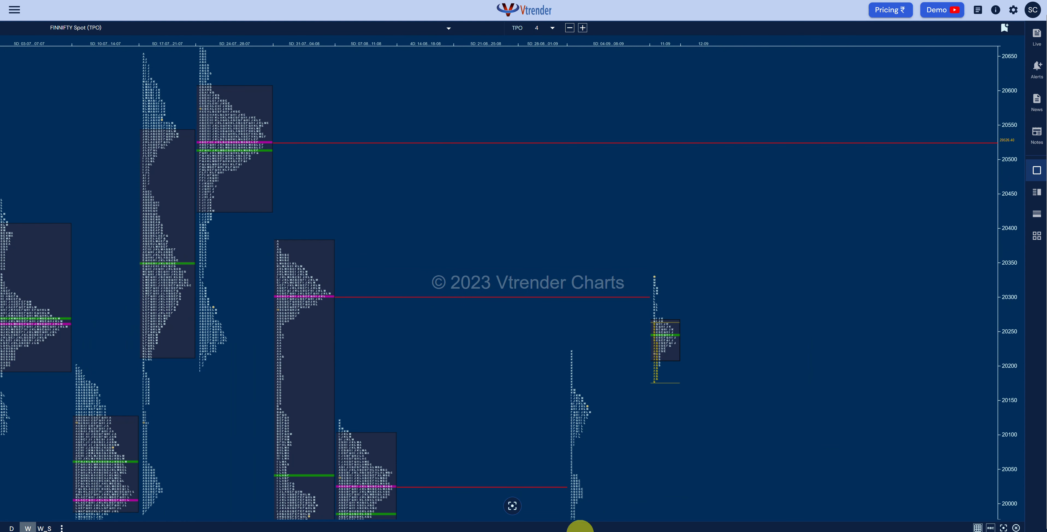
mouse_move(252, 245)
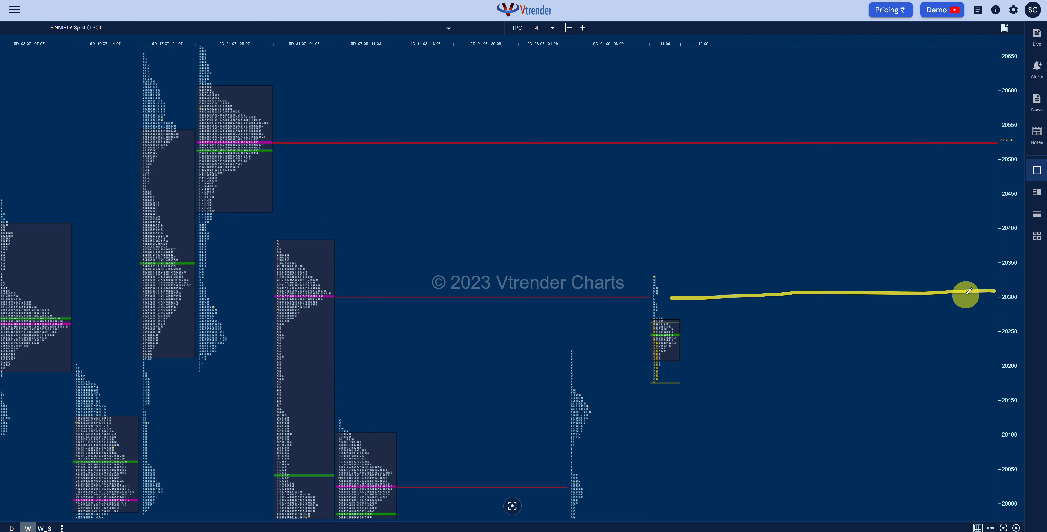
drag(965, 294, 704, 266)
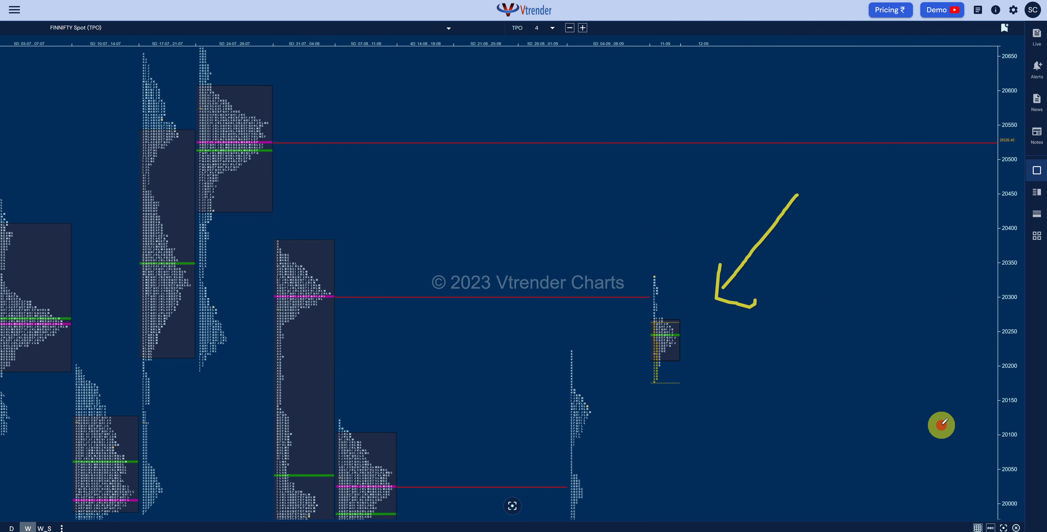
drag(724, 297, 941, 424)
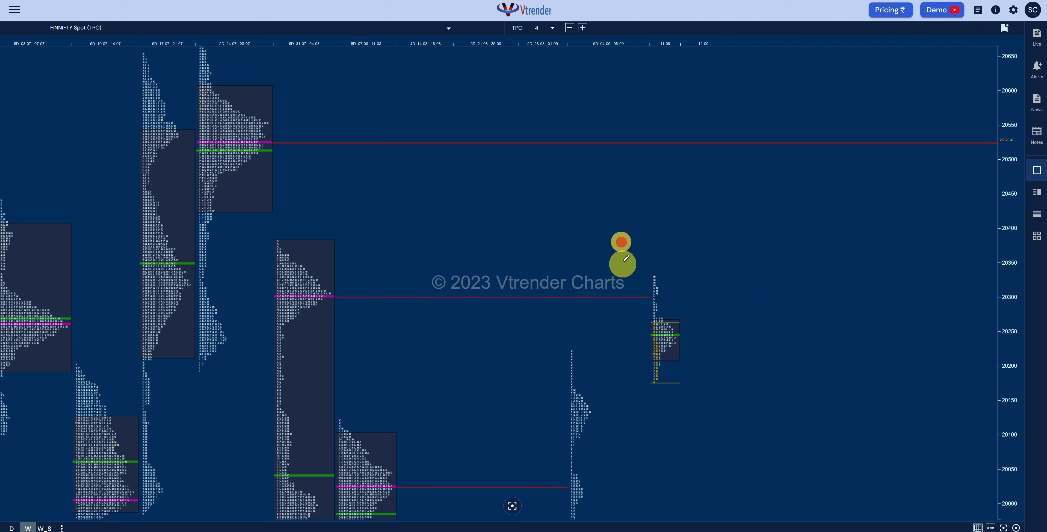
drag(621, 244, 774, 347)
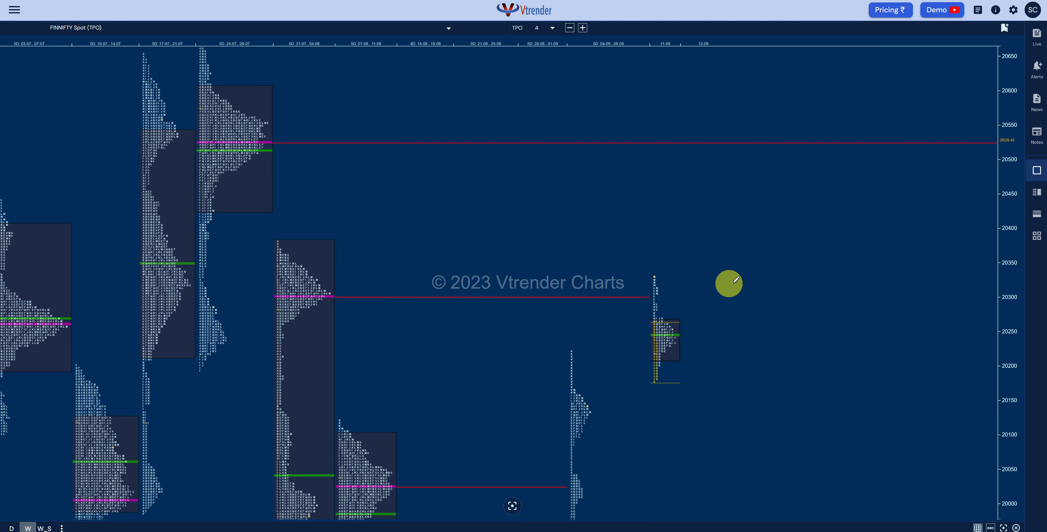
Sketch a zigzag price path right of the current weekly profile, then clear it
drag(726, 287, 718, 335)
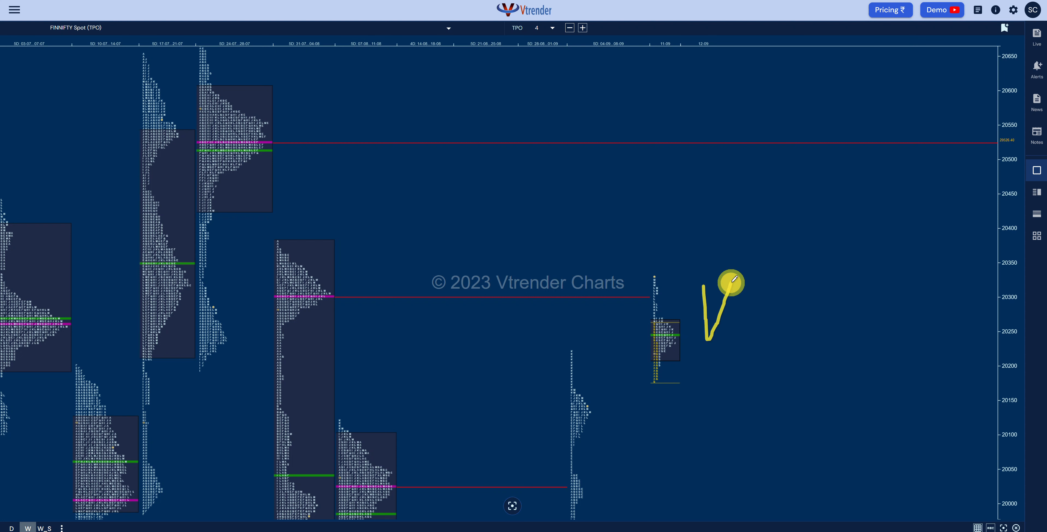
drag(725, 287, 808, 351)
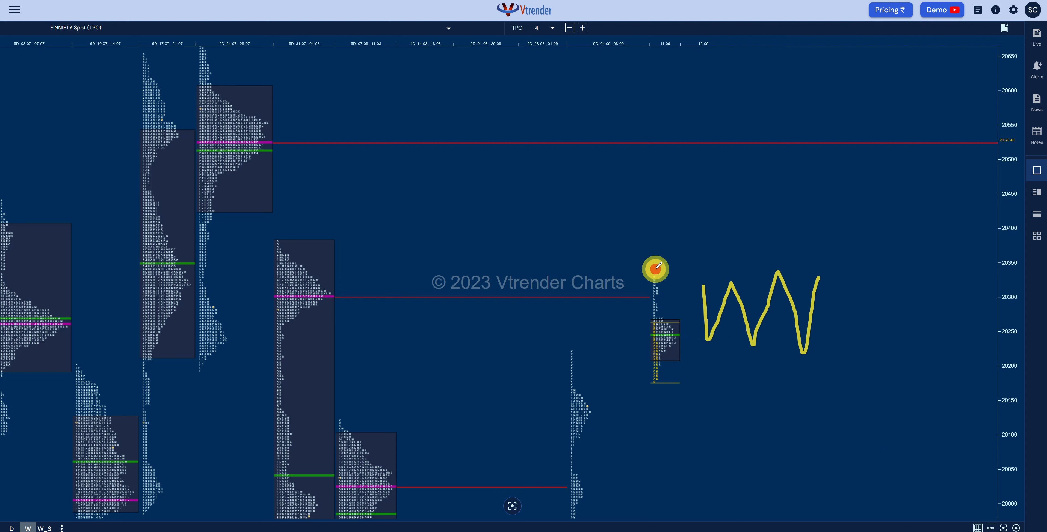
drag(658, 267, 823, 374)
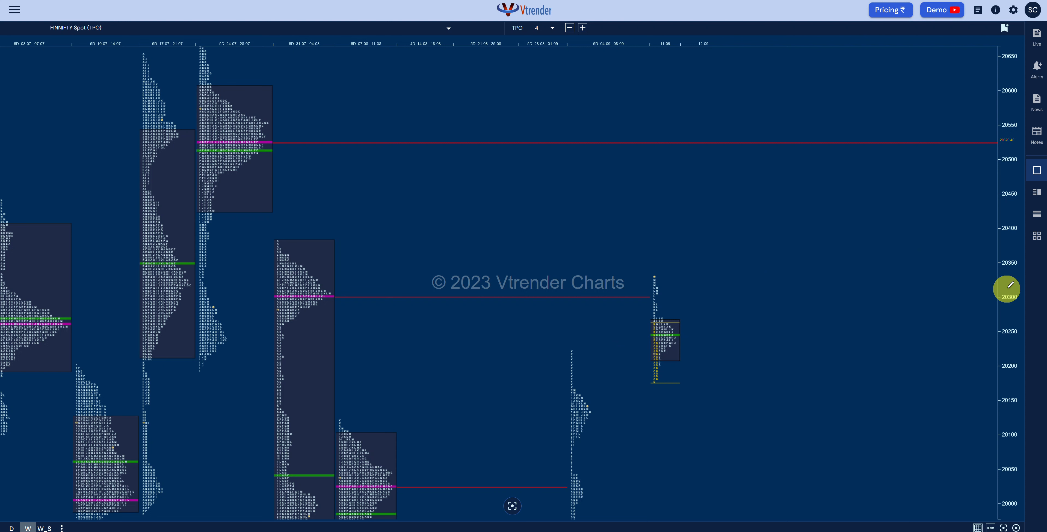
Encircle 20,300 on the price scale and draw an arrow rising toward the upper red line near 20,525
drag(1008, 290, 1009, 320)
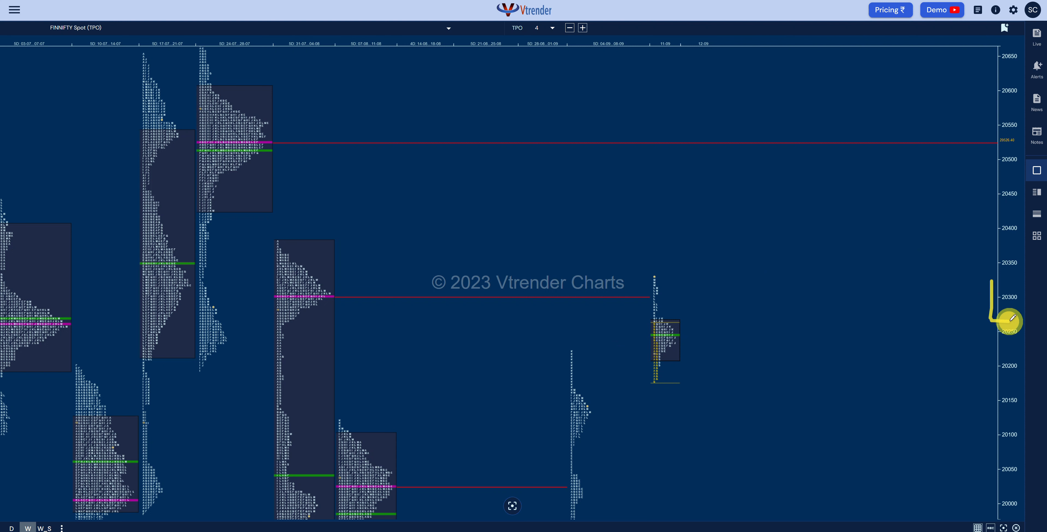
drag(1008, 320, 999, 276)
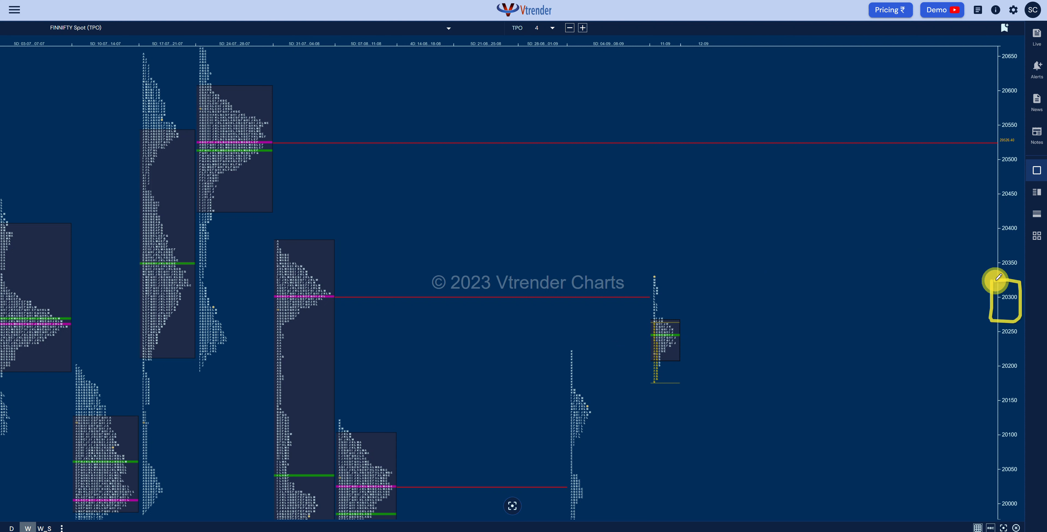
drag(1011, 297, 982, 125)
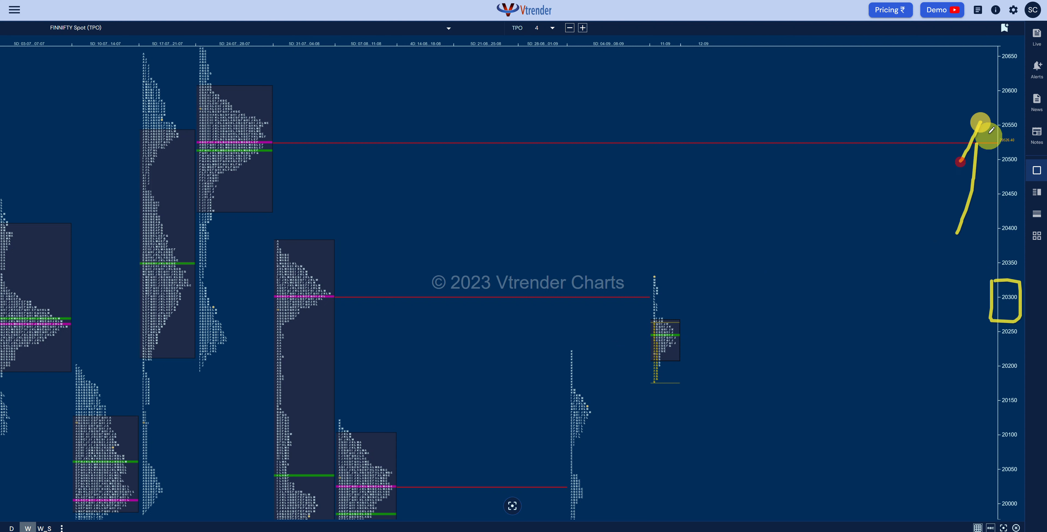